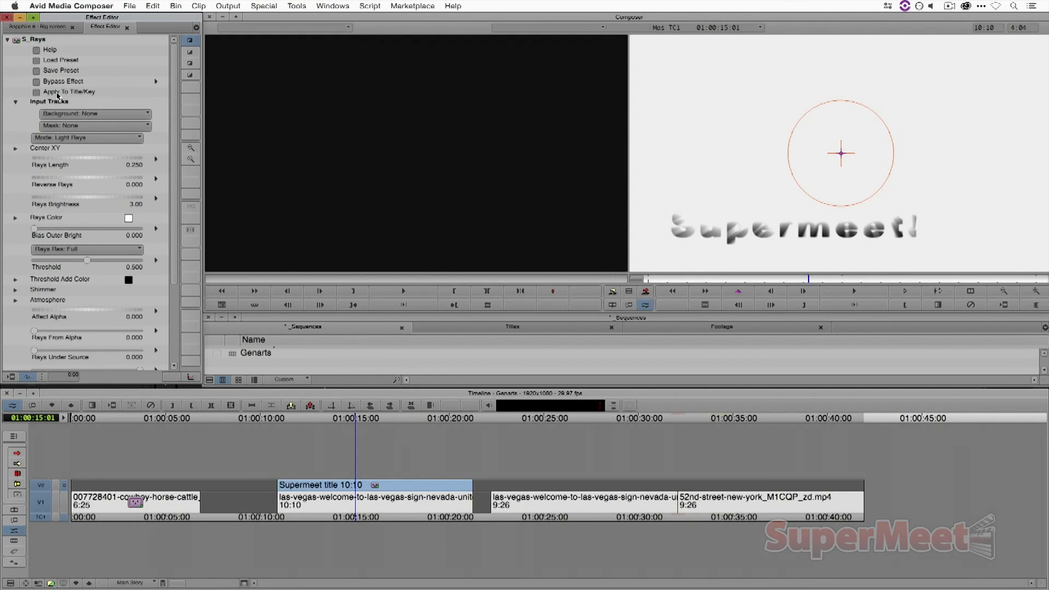
Step: Select the IMG_8635.MOV clip and launch the Sapphire Preset Browser from its Effect Controls
{"action": "left_click", "coordinate": [37, 91]}
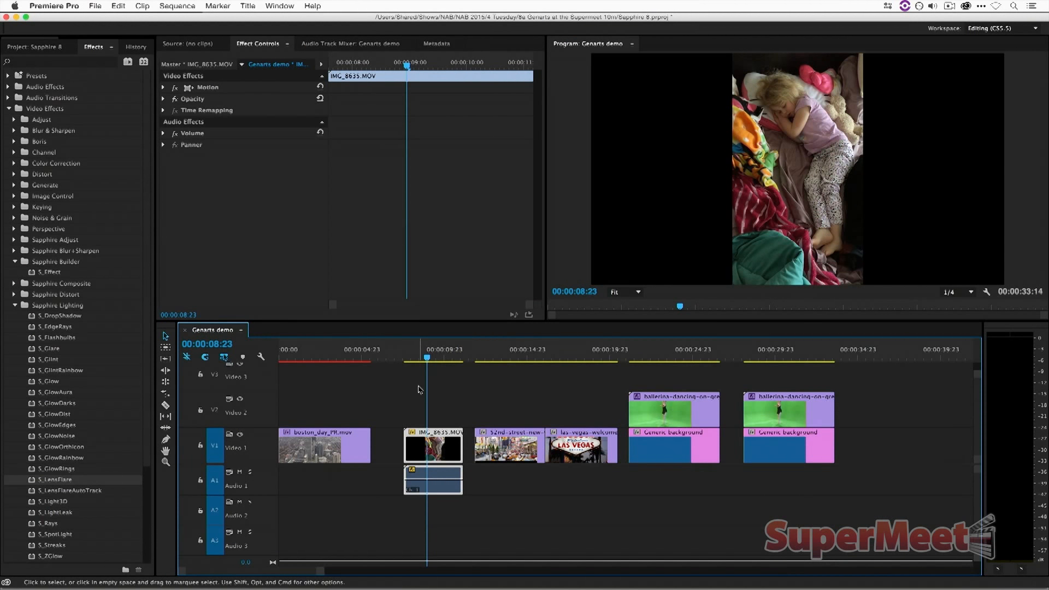
{"action": "mouse_move", "coordinate": [236, 322]}
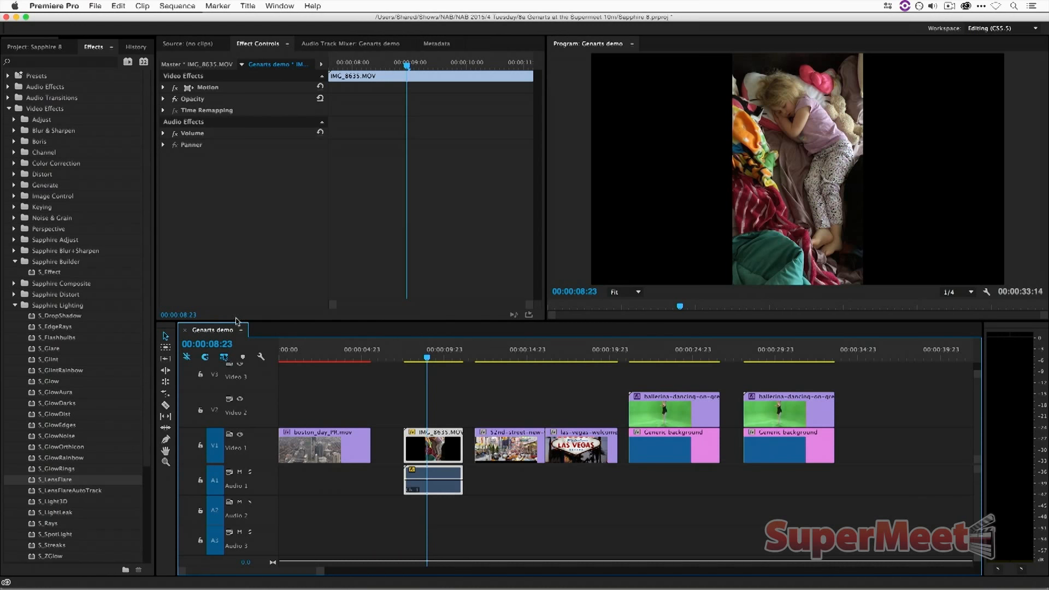
{"action": "left_click", "coordinate": [47, 272]}
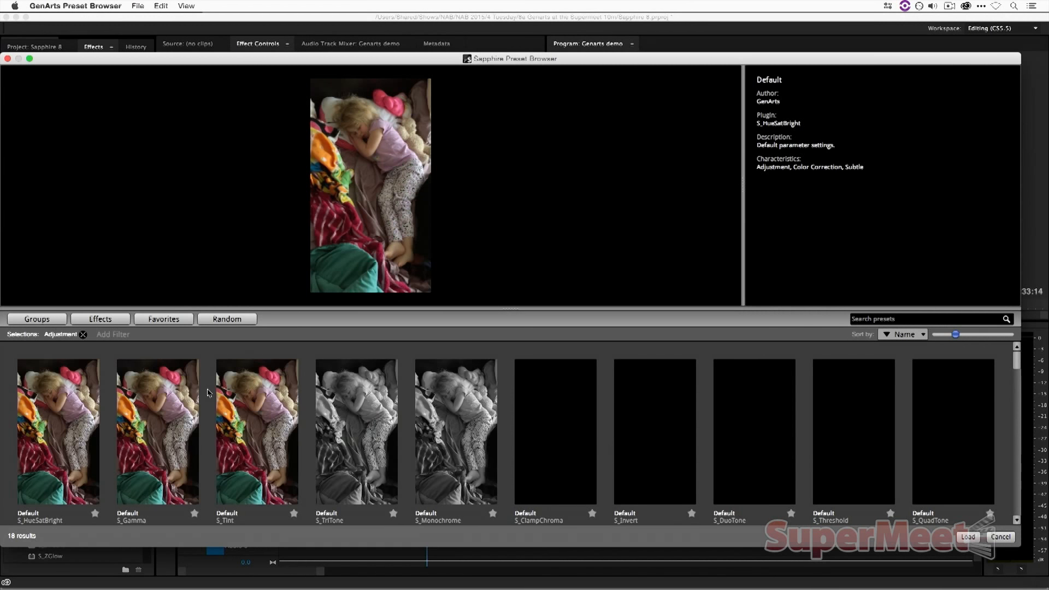
Step: Preview Tint, Monochrome and ClampChroma on the clip, then load the iPhone Reformat (JG) preset
{"action": "left_click", "coordinate": [58, 432]}
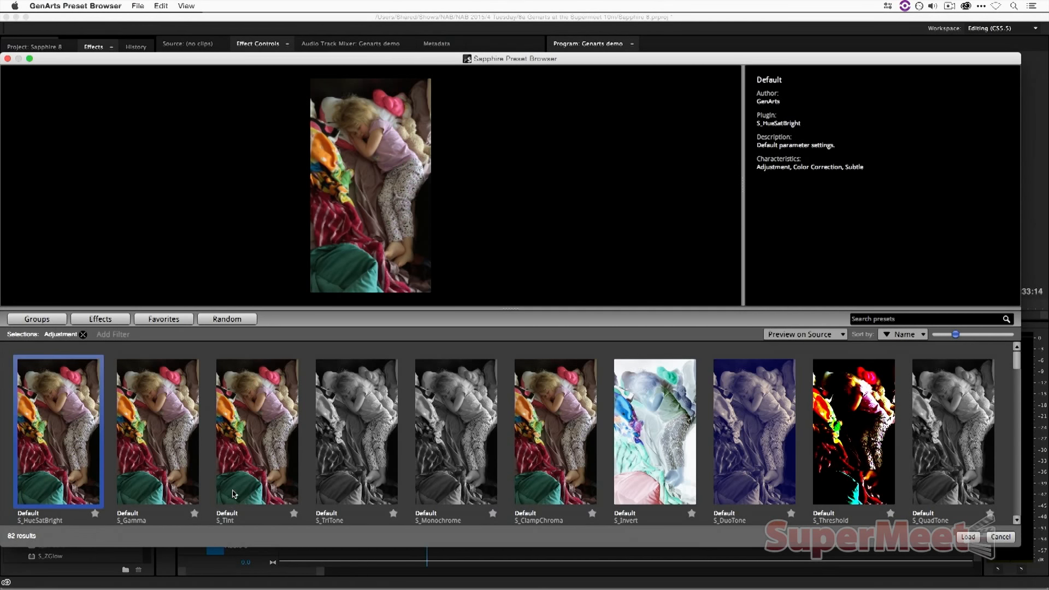
{"action": "left_click", "coordinate": [256, 431]}
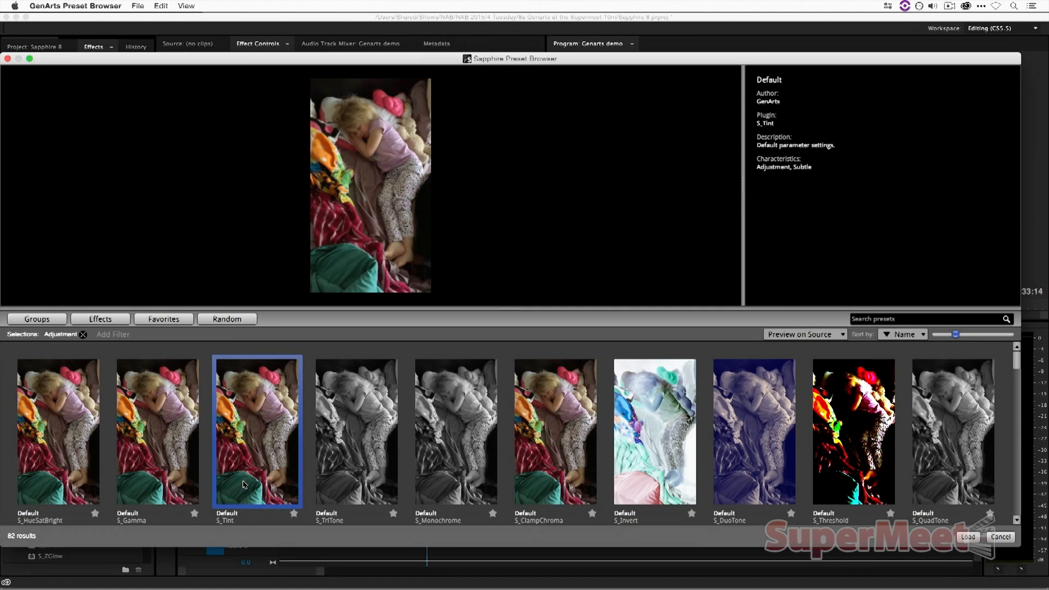
{"action": "left_click", "coordinate": [455, 429]}
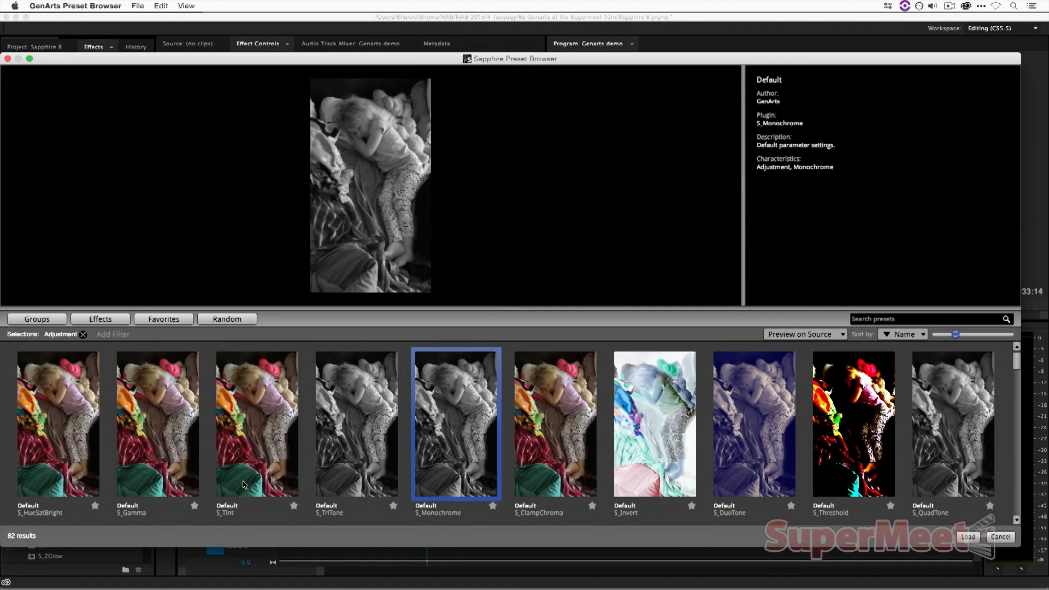
{"action": "left_click", "coordinate": [555, 423]}
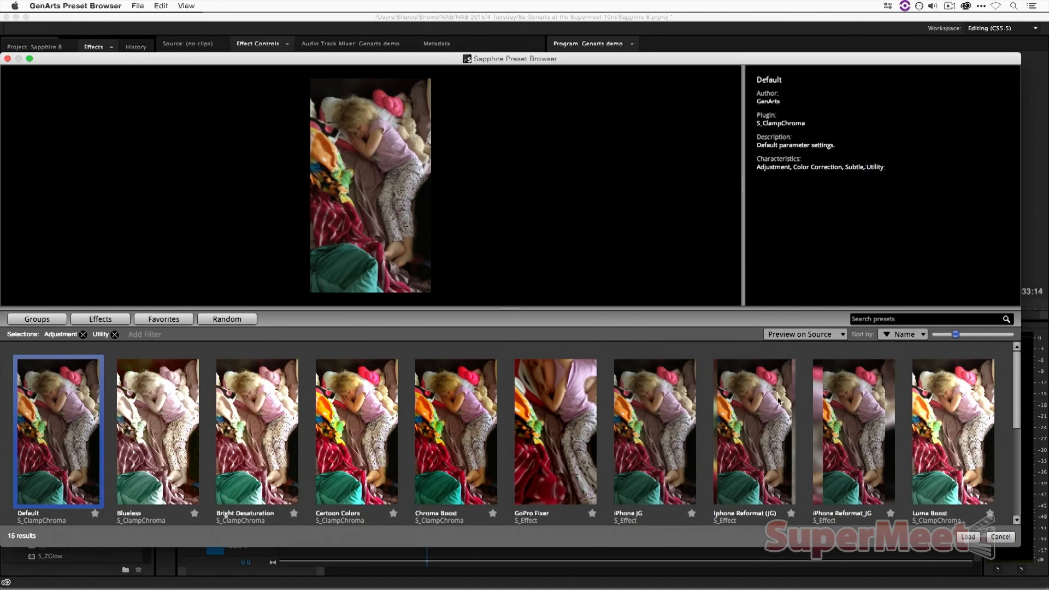
{"action": "left_click", "coordinate": [753, 431]}
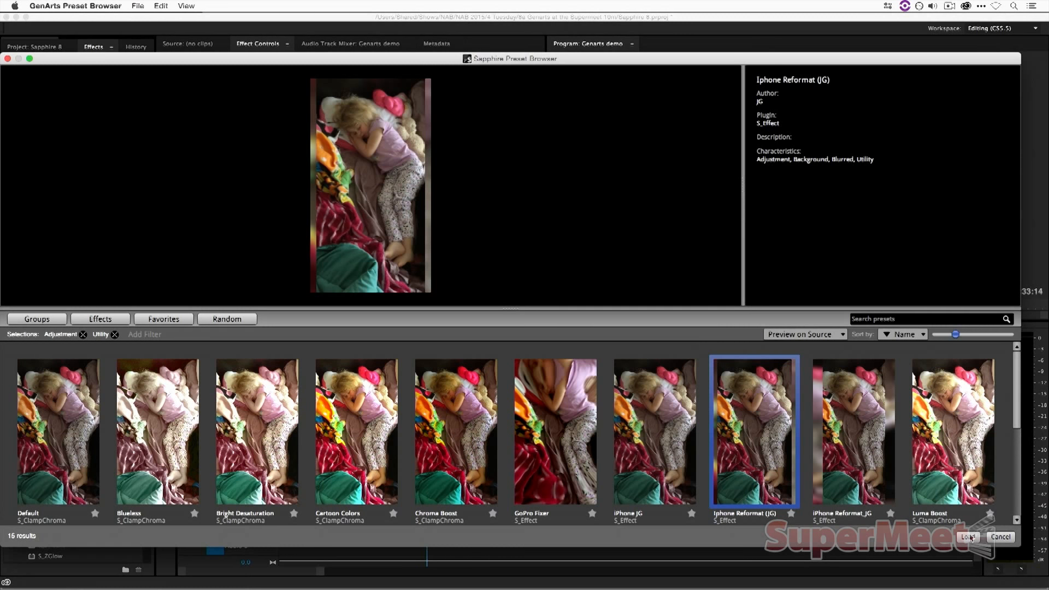
{"action": "left_click", "coordinate": [966, 537]}
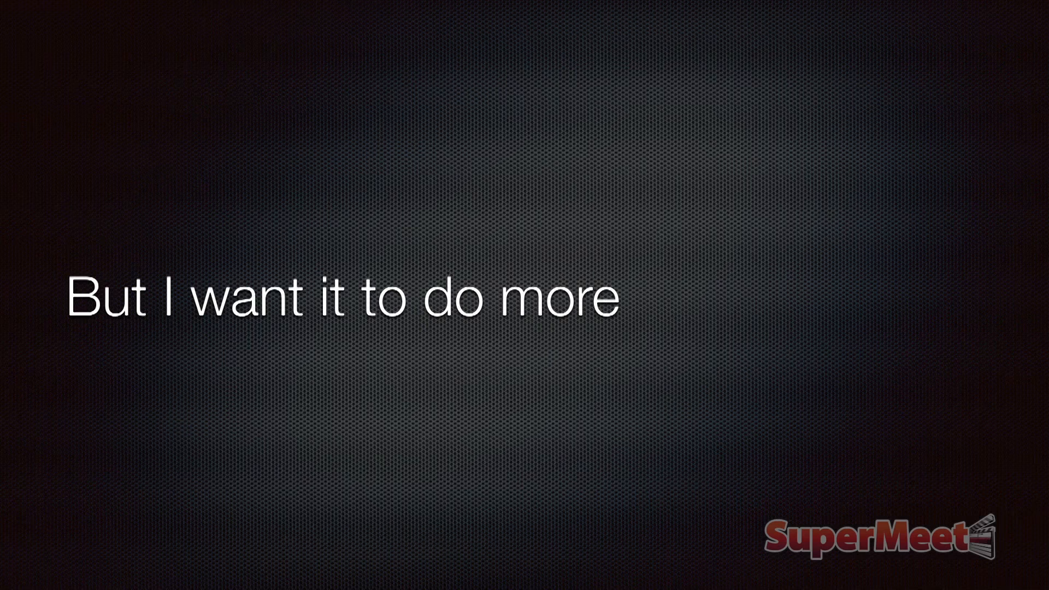
Step: Advance to the Keynote slide reading "But I want it to do more"
{"action": "key", "text": "Right"}
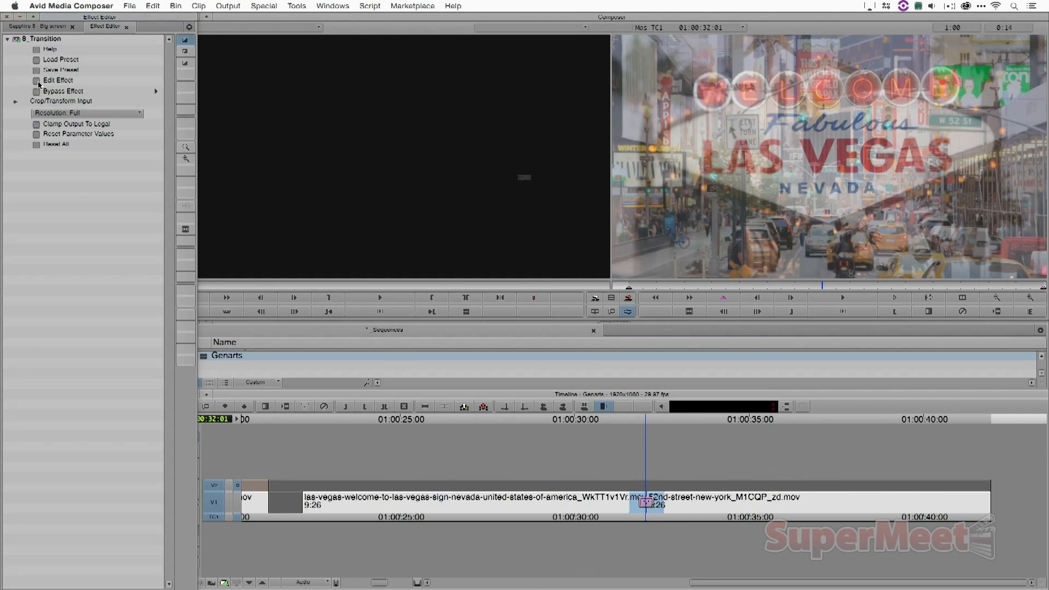
Step: Open the B_Transition dissolve for editing in the Sapphire Effect Builder
{"action": "left_click", "coordinate": [58, 80]}
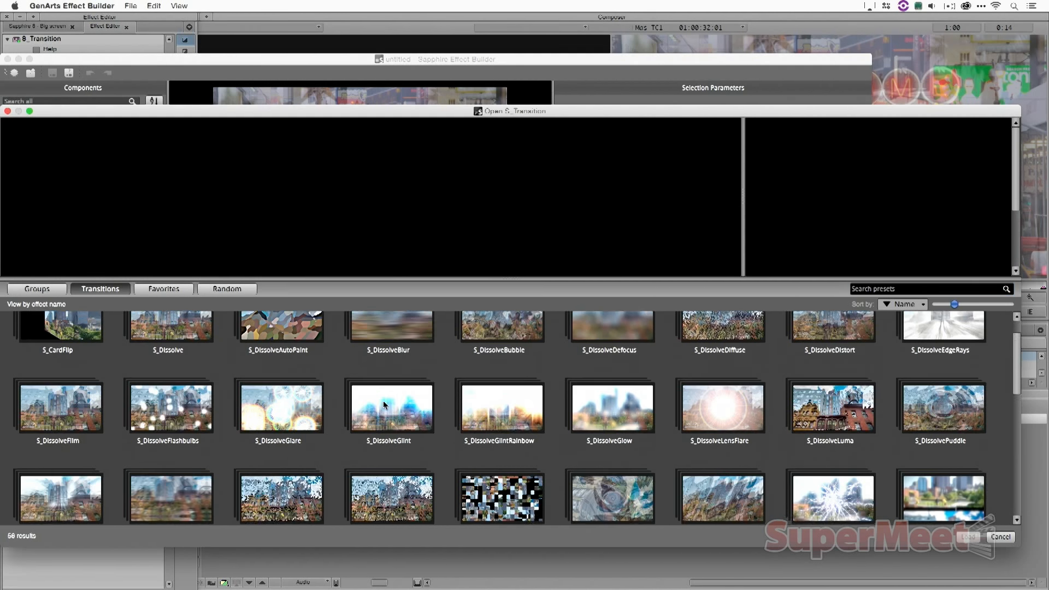
Step: Preview Wavy Gravy and Sepia Hi Def channel-change presets, then return to the Transitions list for S_FilmRoll
{"action": "scroll", "scroll_direction": "down", "scroll_amount": 3}
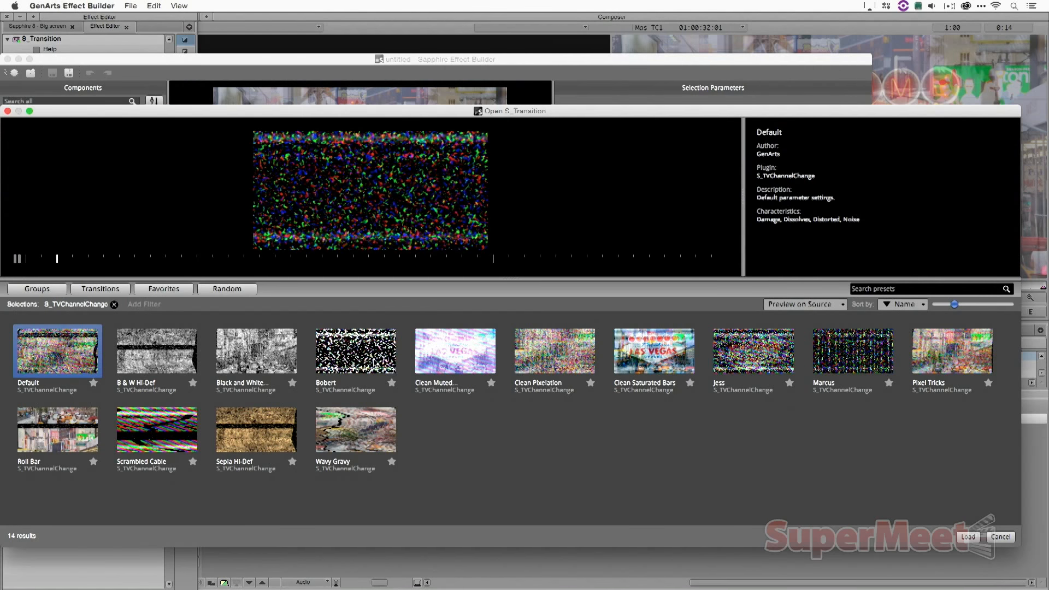
{"action": "left_click", "coordinate": [355, 429]}
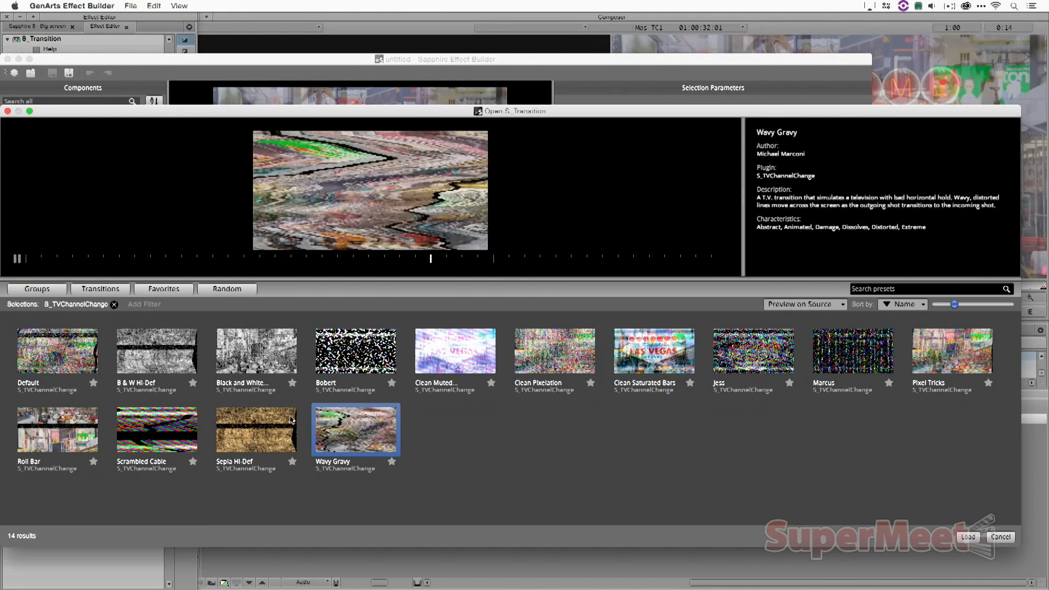
{"action": "left_click", "coordinate": [256, 430]}
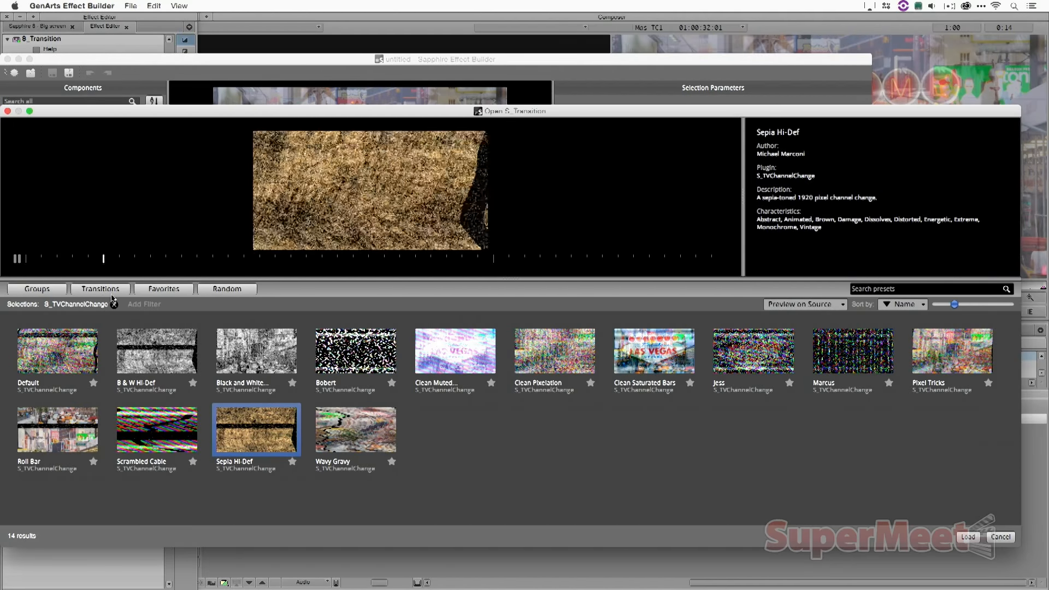
{"action": "left_click", "coordinate": [113, 302]}
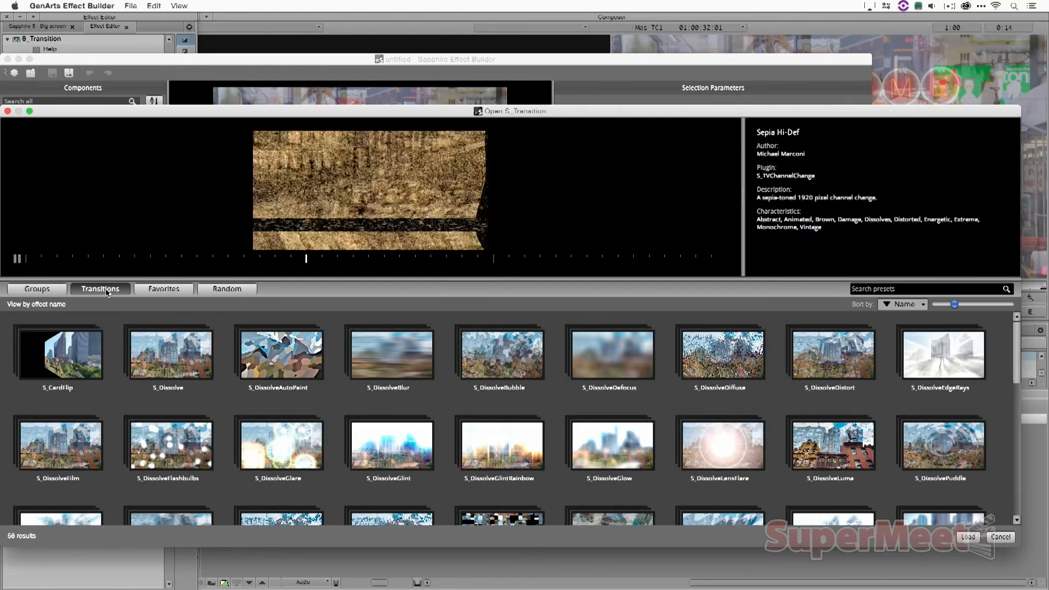
{"action": "scroll", "scroll_direction": "down", "scroll_amount": 3}
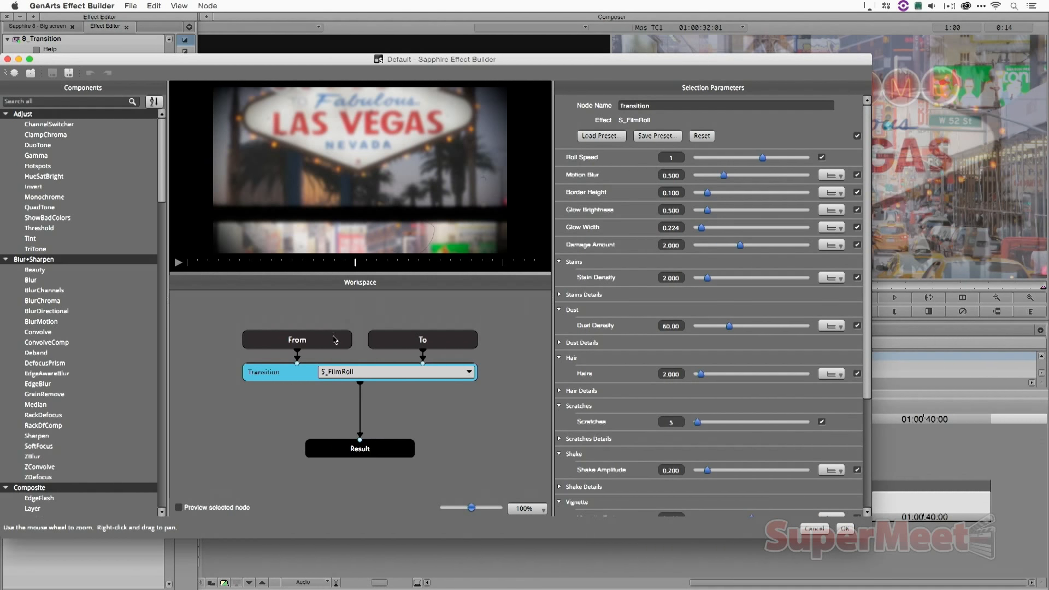
{"action": "mouse_move", "coordinate": [195, 271]}
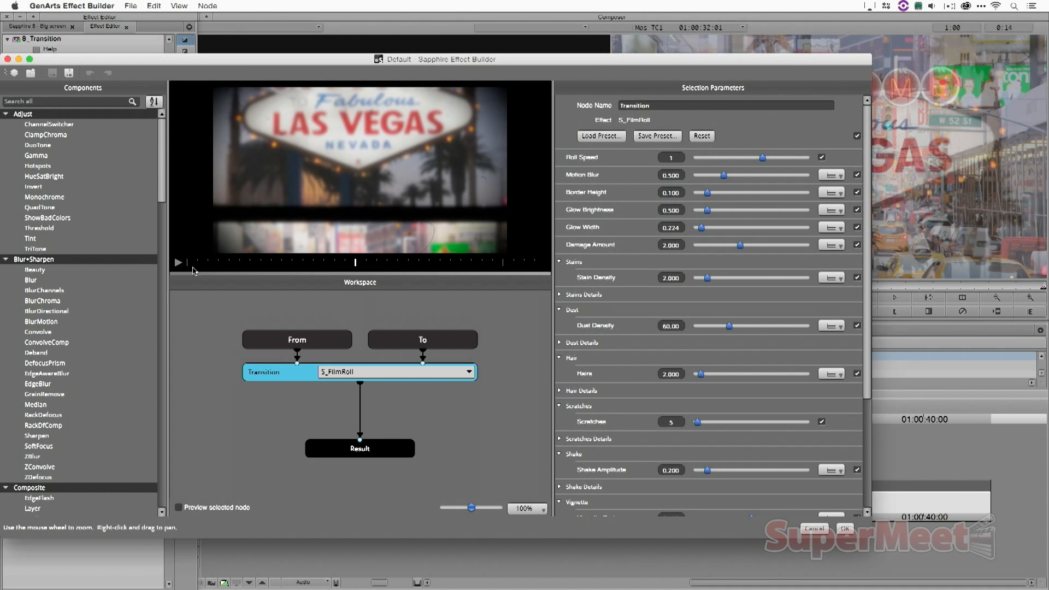
Step: Insert a Tint node after the S_FilmRoll transition and choose a new Lights colour for it
{"action": "left_click", "coordinate": [178, 262]}
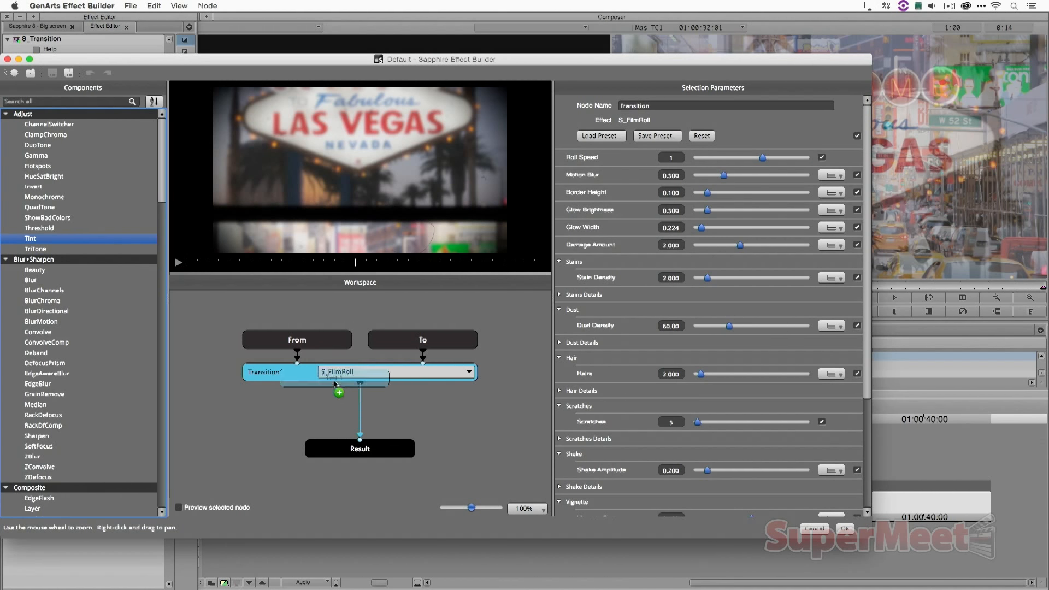
{"action": "left_click", "coordinate": [360, 408]}
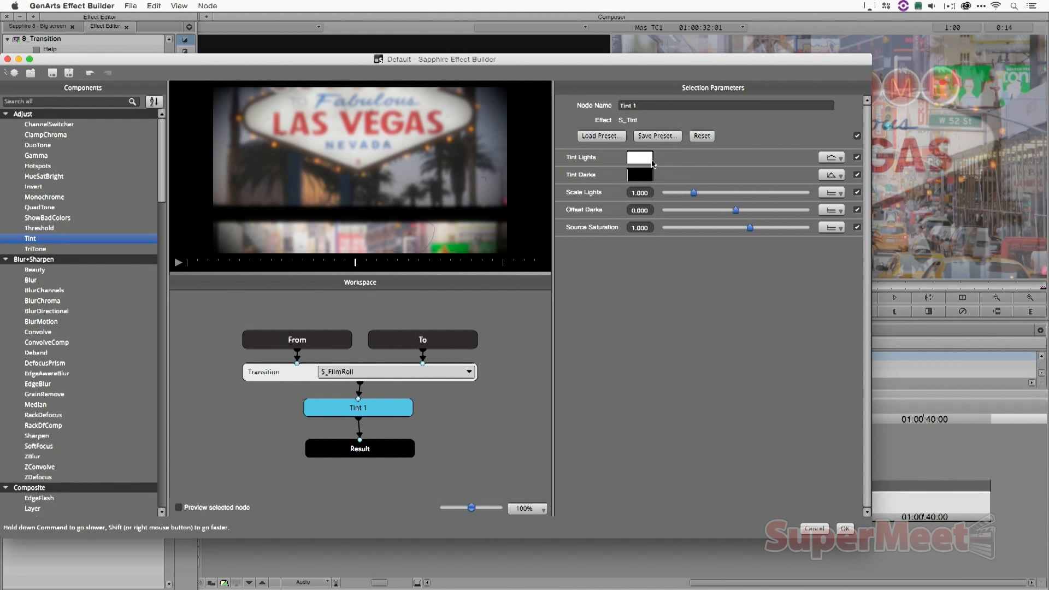
{"action": "mouse_move", "coordinate": [648, 161]}
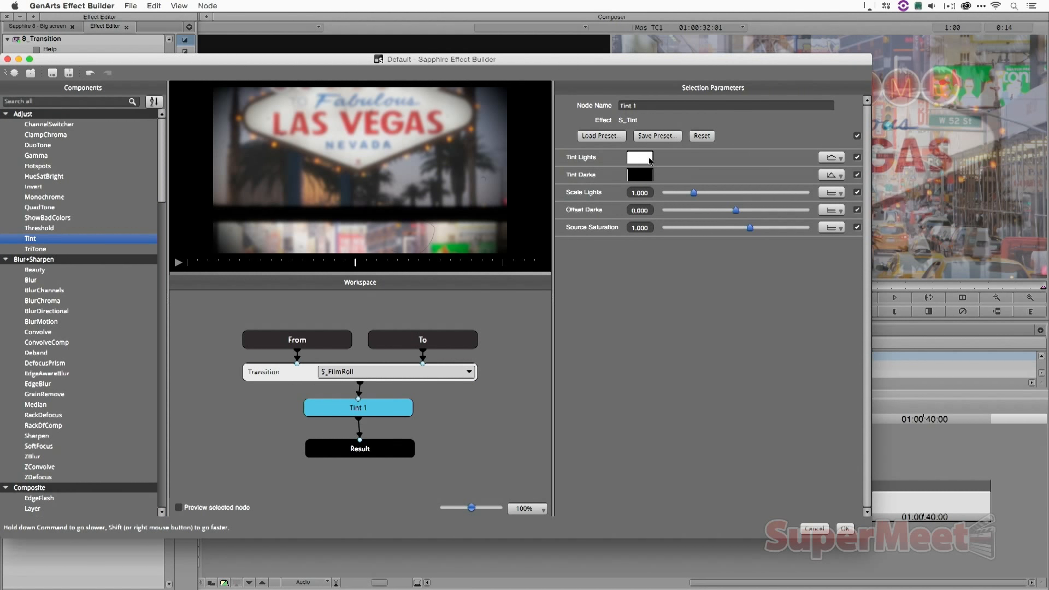
{"action": "left_click", "coordinate": [639, 157]}
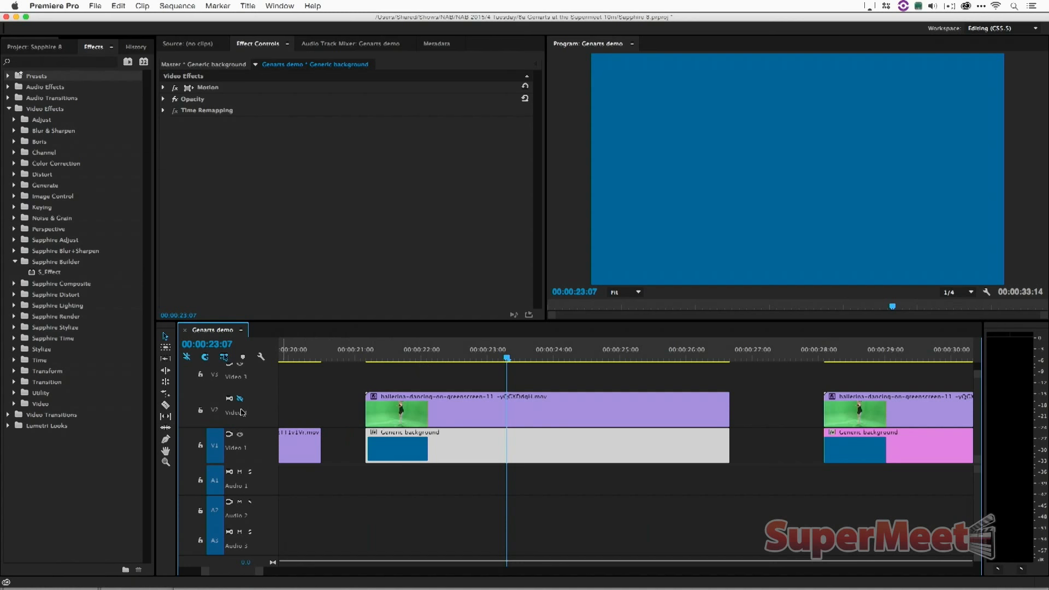
Step: Check the dancer track, then open the preset browser for the Generic background's Sapphire Builder effect
{"action": "left_click", "coordinate": [240, 398]}
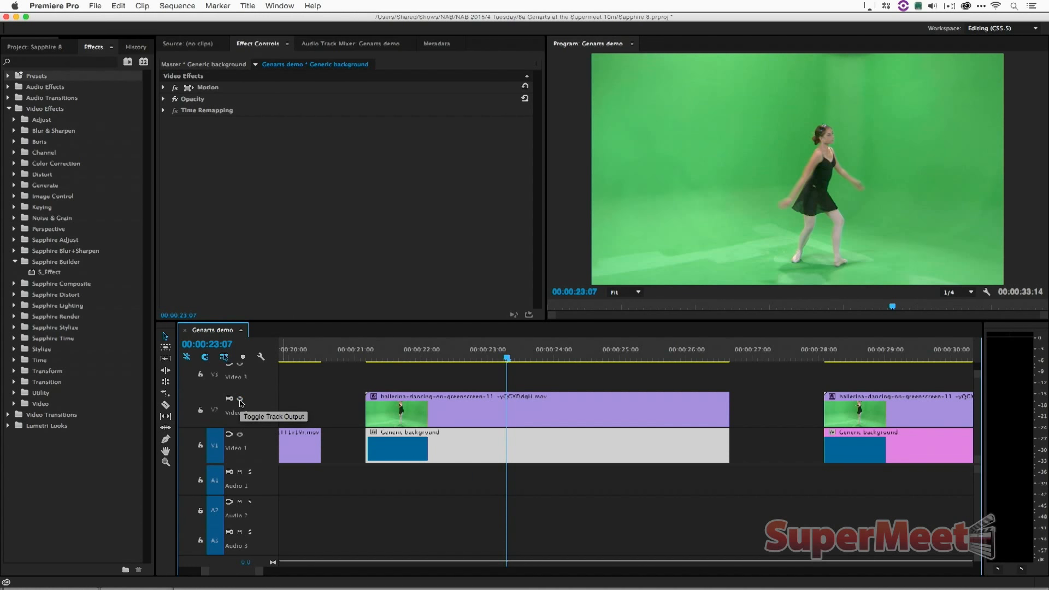
{"action": "left_click", "coordinate": [240, 398]}
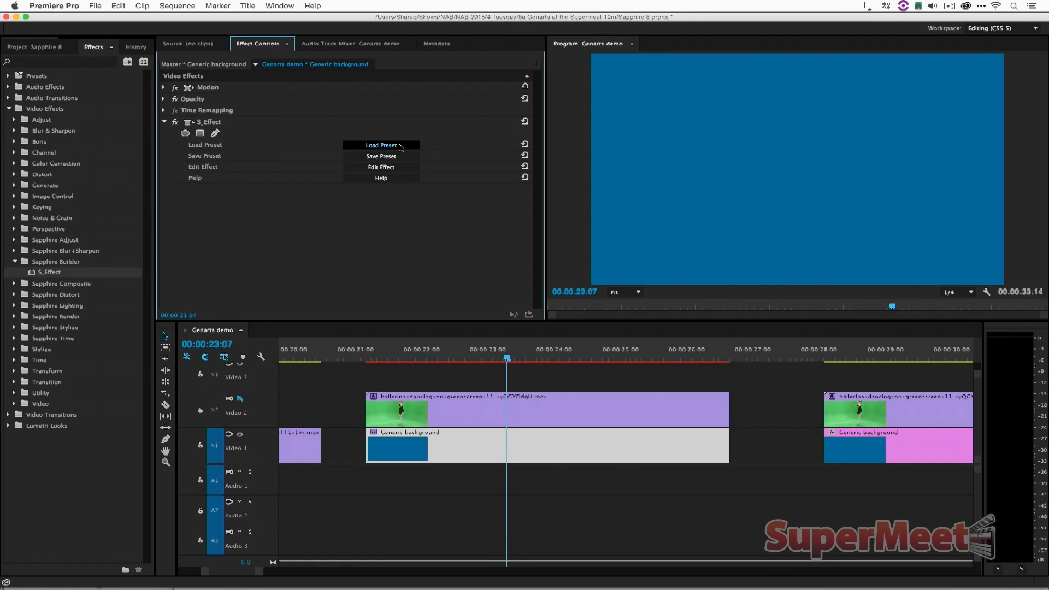
{"action": "left_click", "coordinate": [381, 144]}
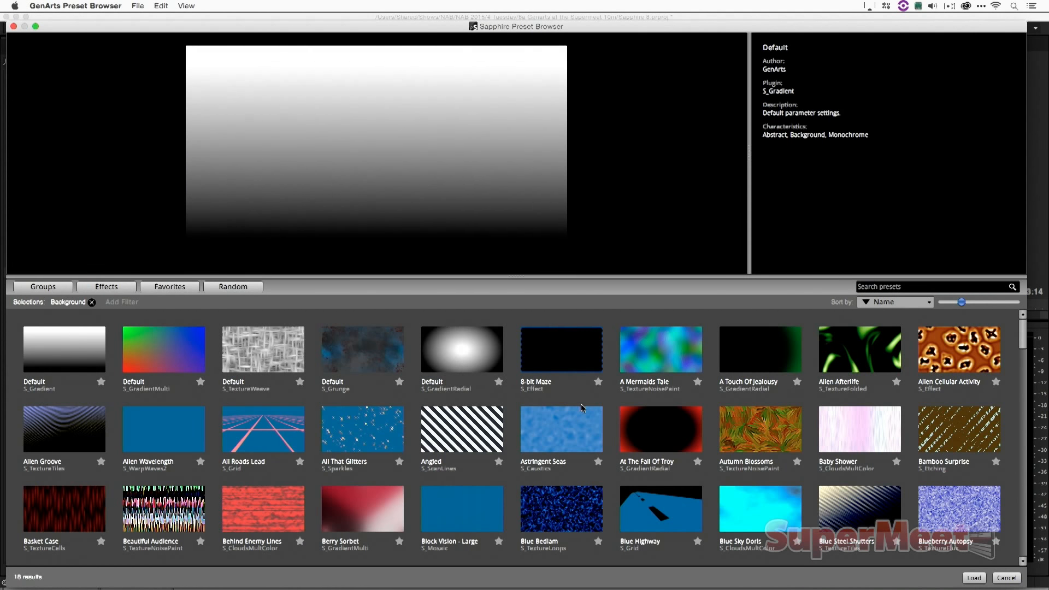
Step: Preview Astringent Seas and other Background presets before loading the green grid preset
{"action": "left_click", "coordinate": [560, 350]}
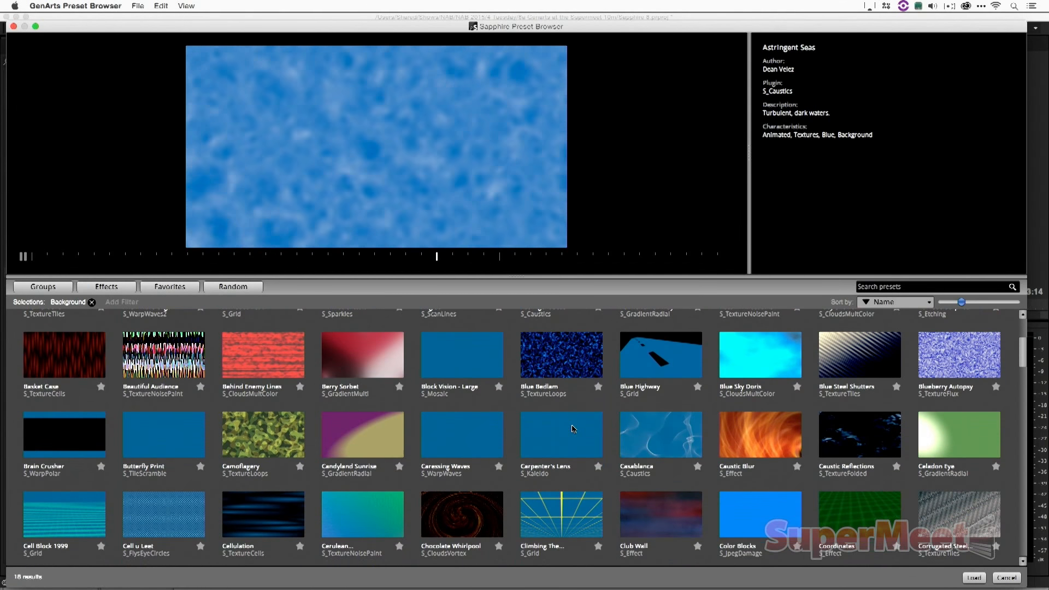
{"action": "left_click", "coordinate": [859, 505]}
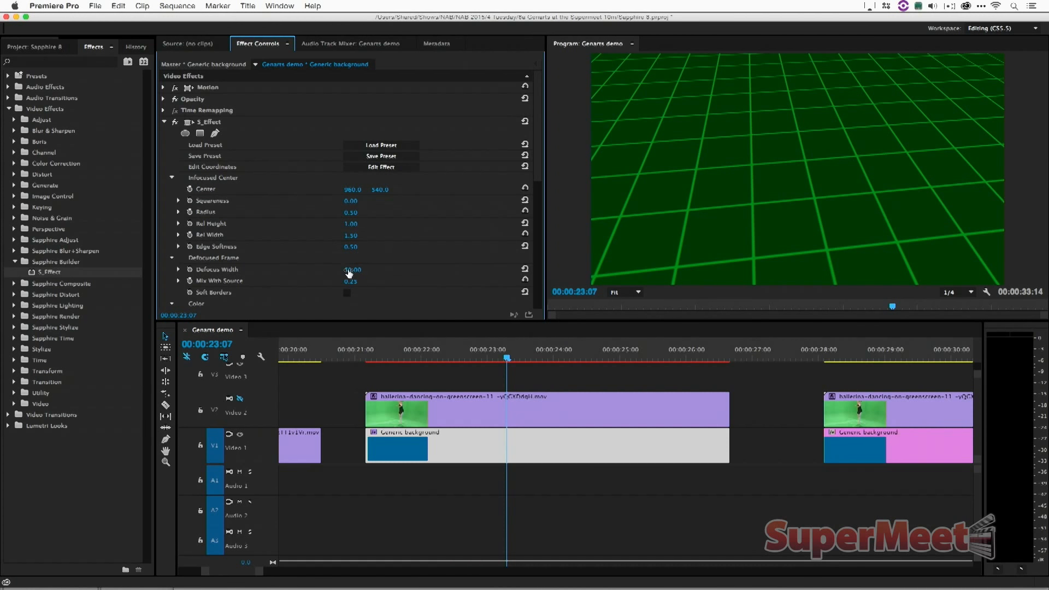
Step: Enable Ultra Key on the dancer clip so she stands keyed over the green grid
{"action": "scroll", "scroll_direction": "down", "scroll_amount": 3}
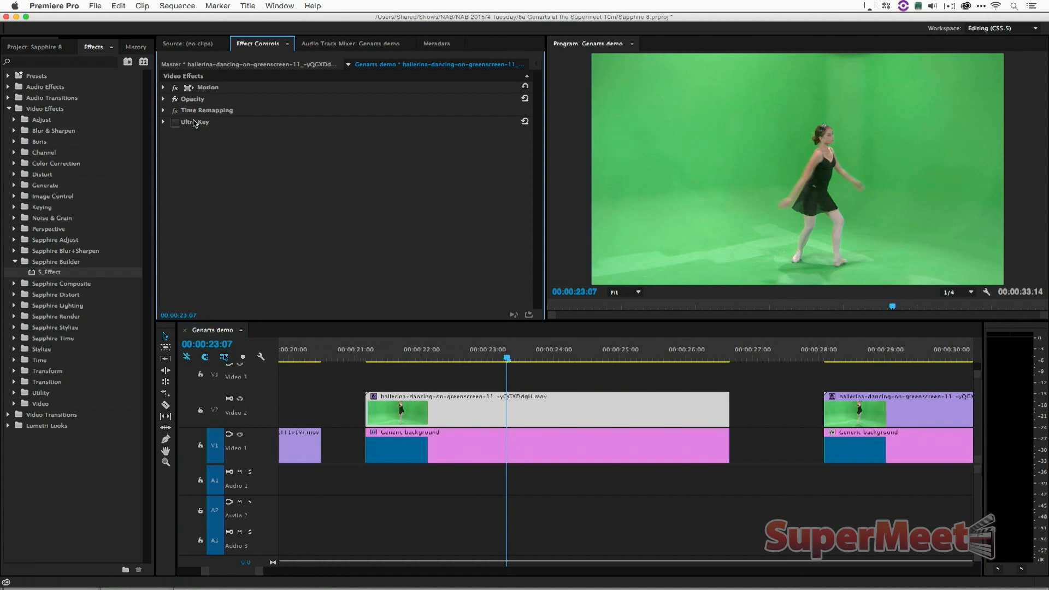
{"action": "left_click", "coordinate": [175, 121]}
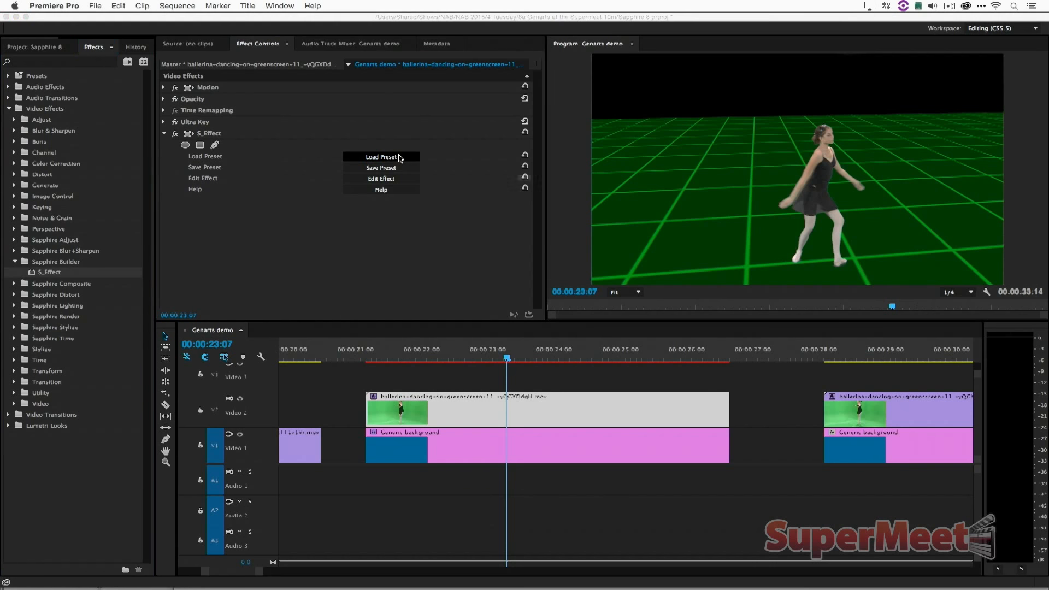
Step: Open the preset browser for the dancer's Sapphire effect and browse a group for the Watercolor preset
{"action": "left_click", "coordinate": [381, 156]}
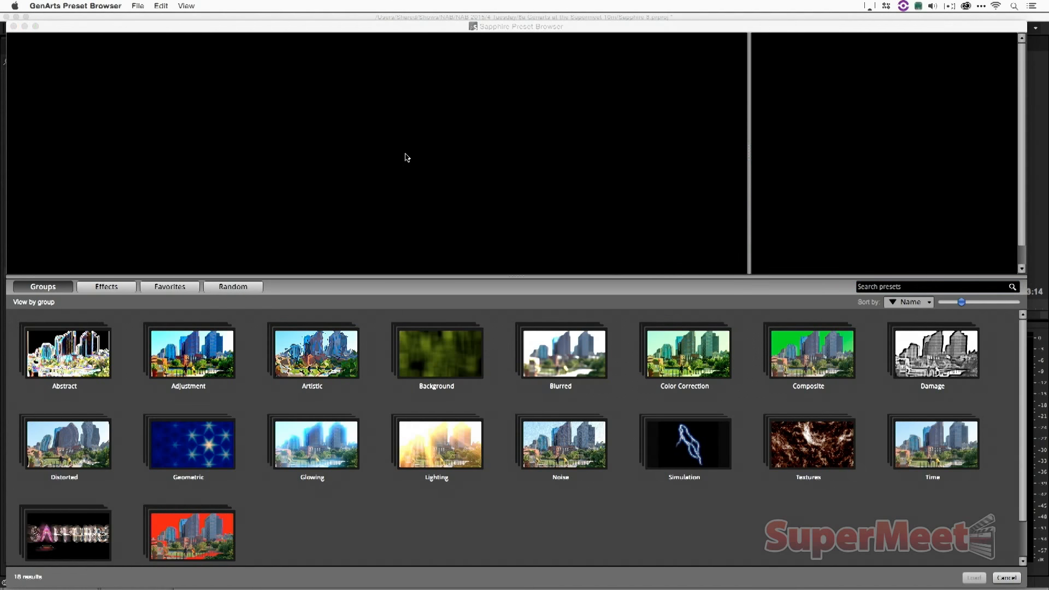
{"action": "left_click", "coordinate": [169, 287]}
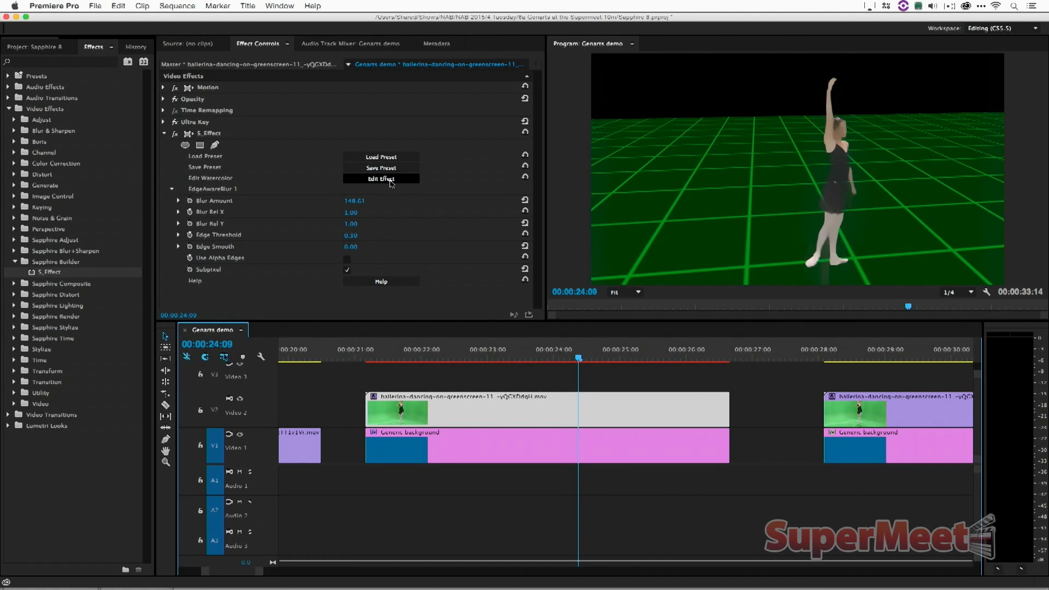
Step: Add a HueSatBright node after EdgeAwareBlur 1 in the dancer's Watercolor effect via Effect Builder
{"action": "left_click", "coordinate": [381, 178]}
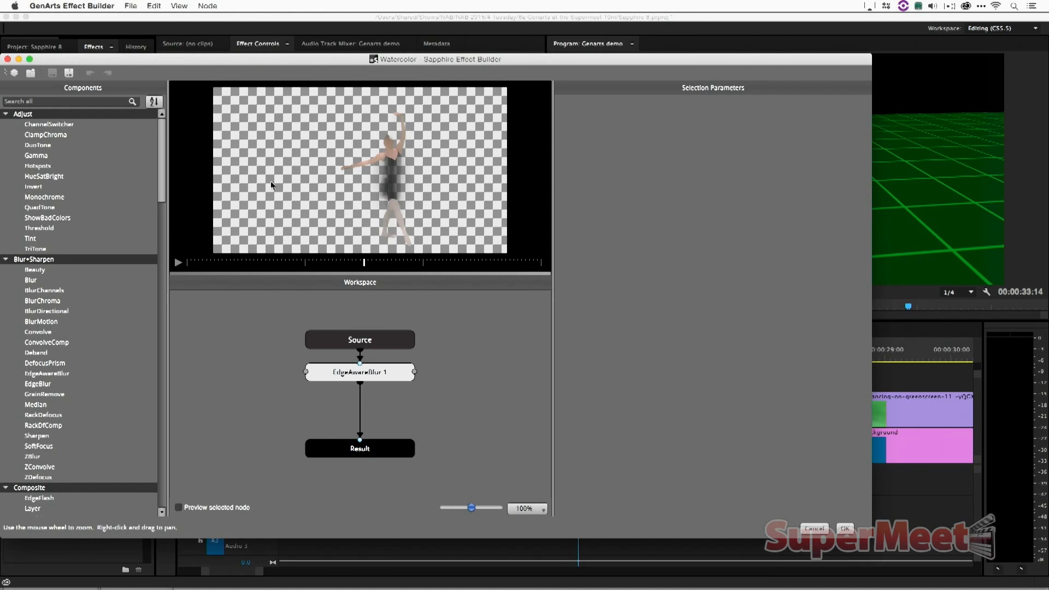
{"action": "mouse_move", "coordinate": [59, 179]}
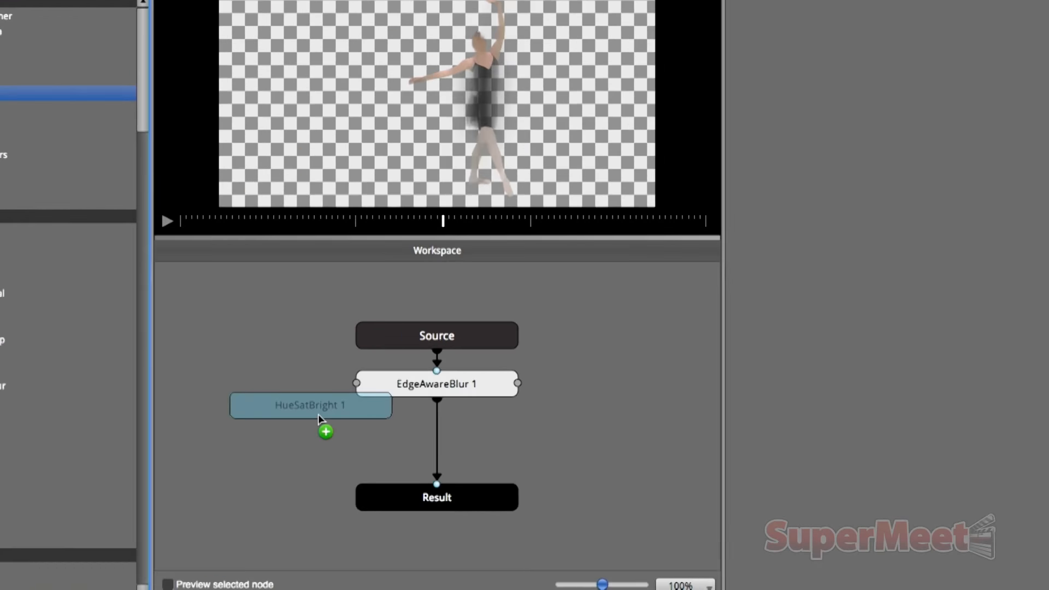
{"action": "left_click_drag", "start_coordinate": [310, 404], "coordinate": [438, 439]}
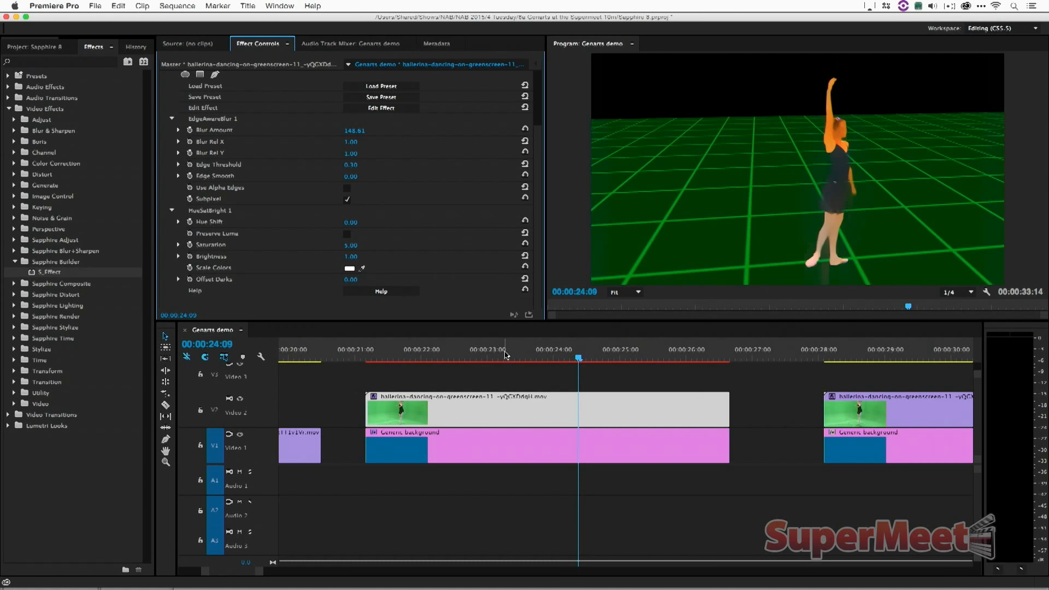
{"action": "left_click_drag", "start_coordinate": [579, 358], "coordinate": [562, 358]}
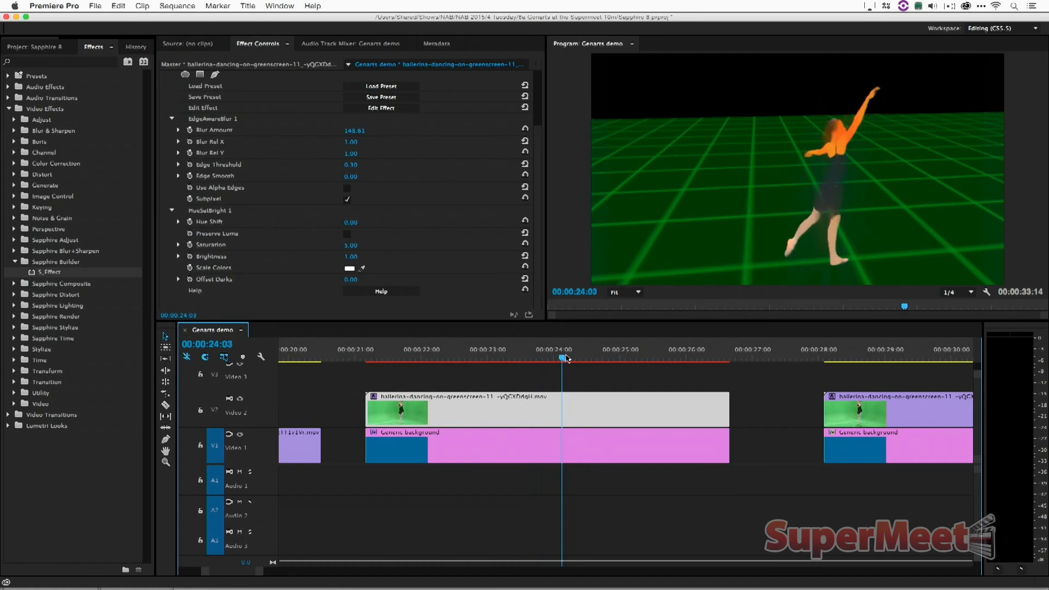
{"action": "left_click_drag", "start_coordinate": [564, 358], "coordinate": [576, 358]}
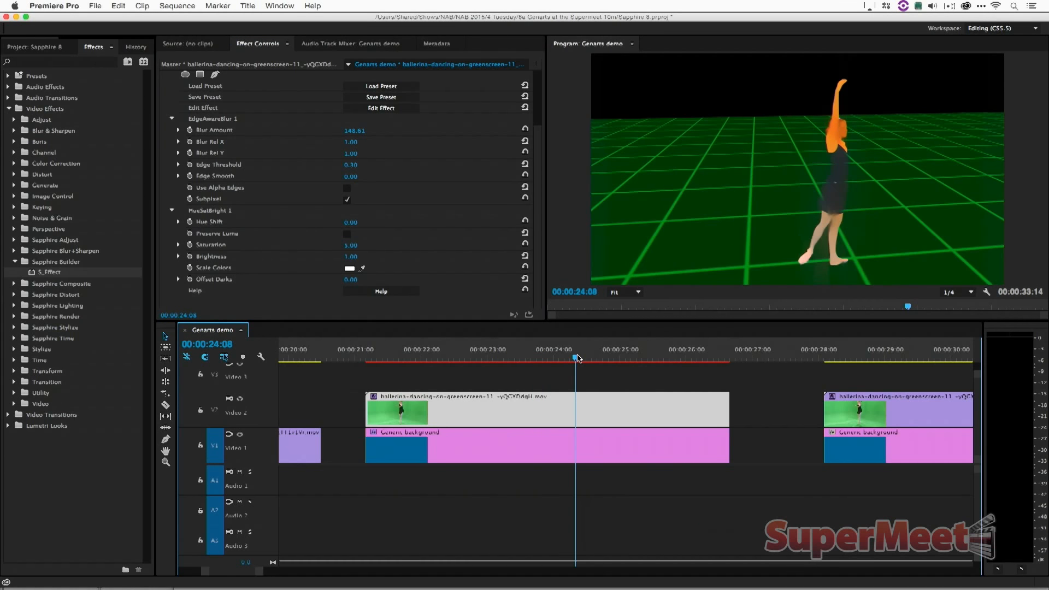